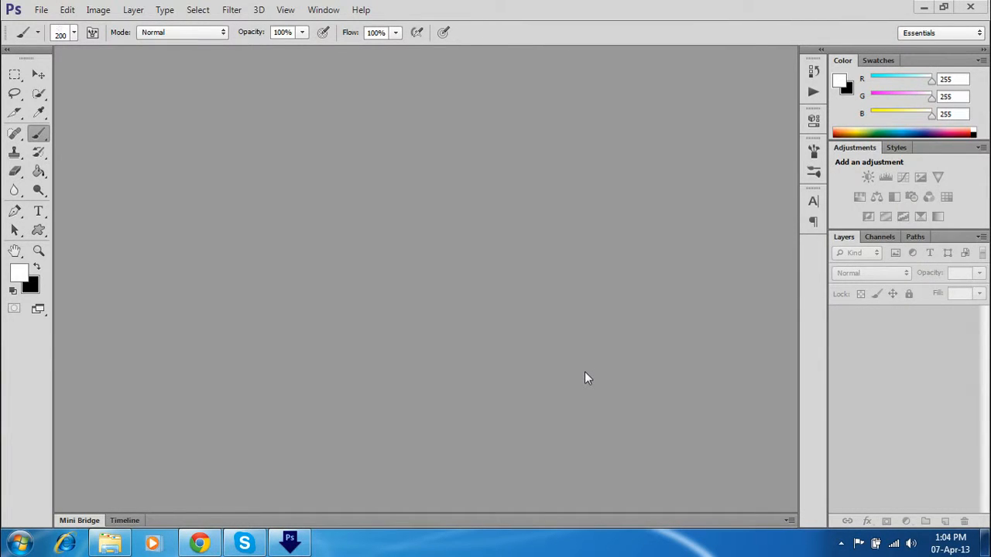
Open the woman's colour portrait JPEG as a new document.
click(839, 542)
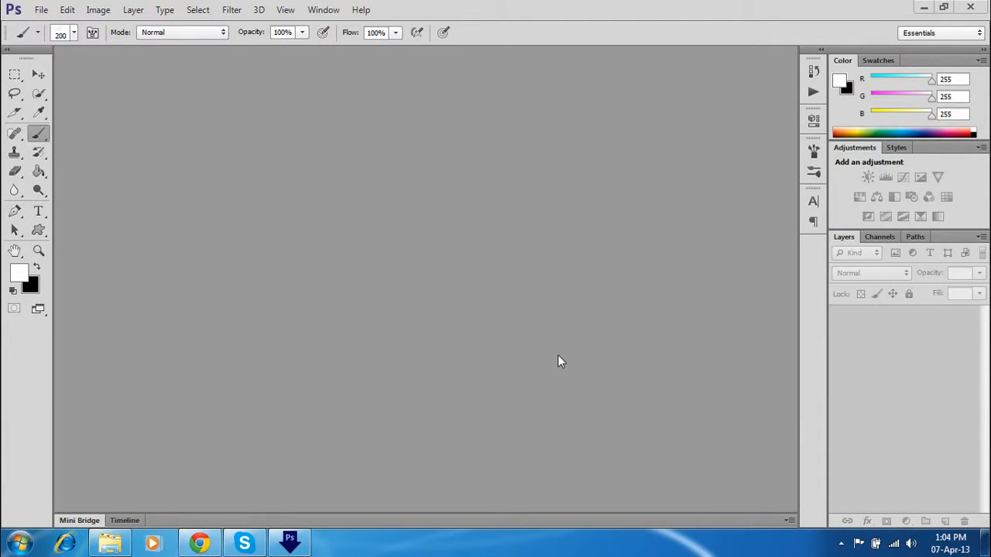
mouse_move(555, 359)
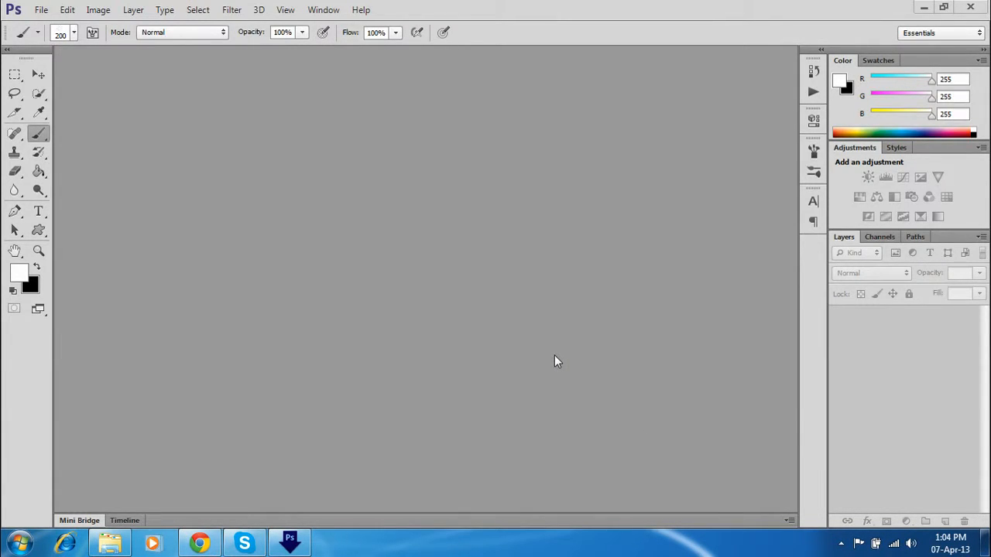
mouse_move(545, 319)
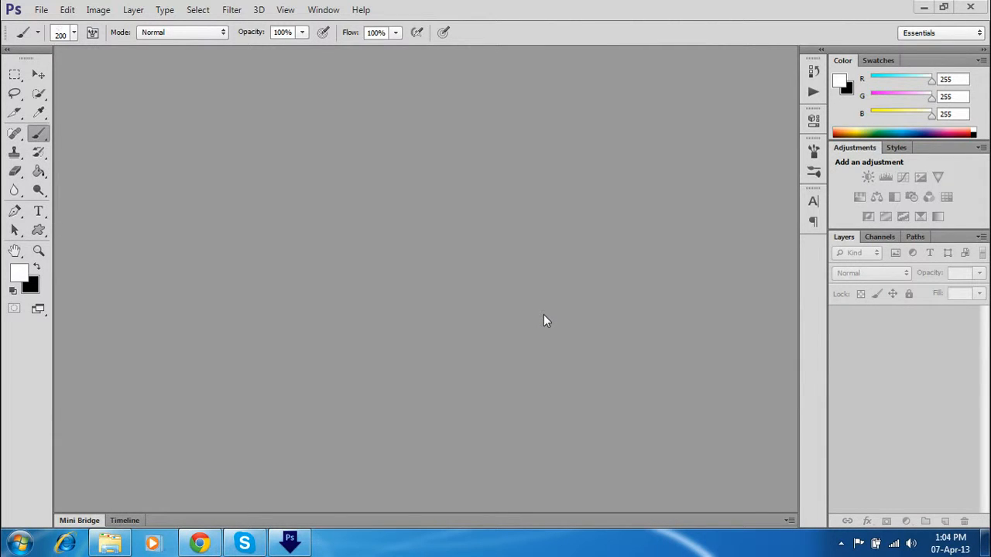
click(65, 9)
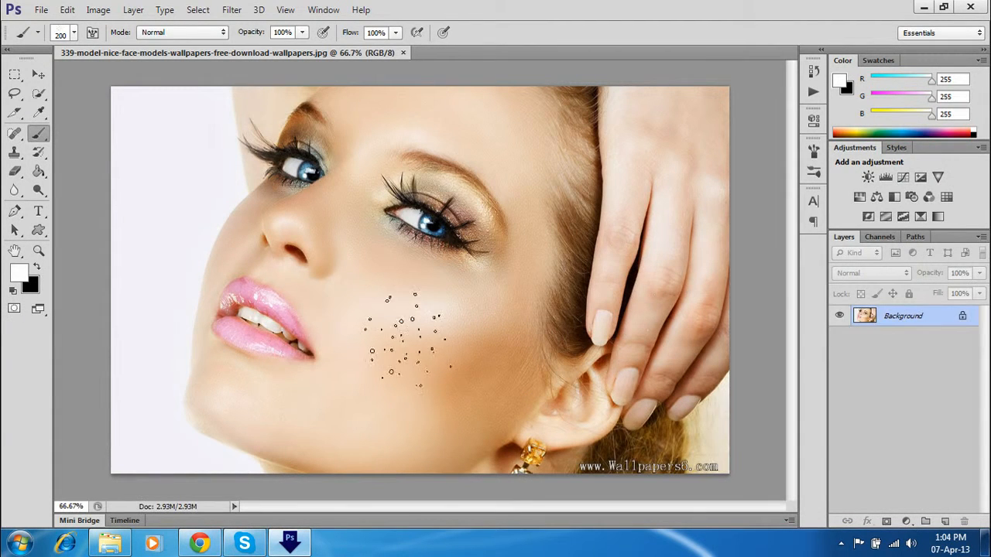
Bring up the list of new fill and adjustment layer types from the Layers panel.
click(403, 344)
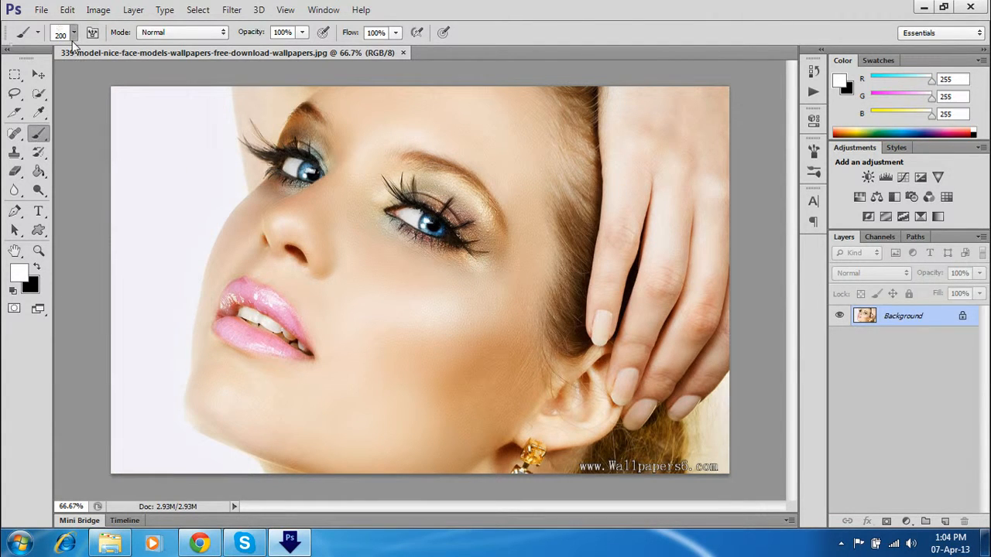
click(74, 33)
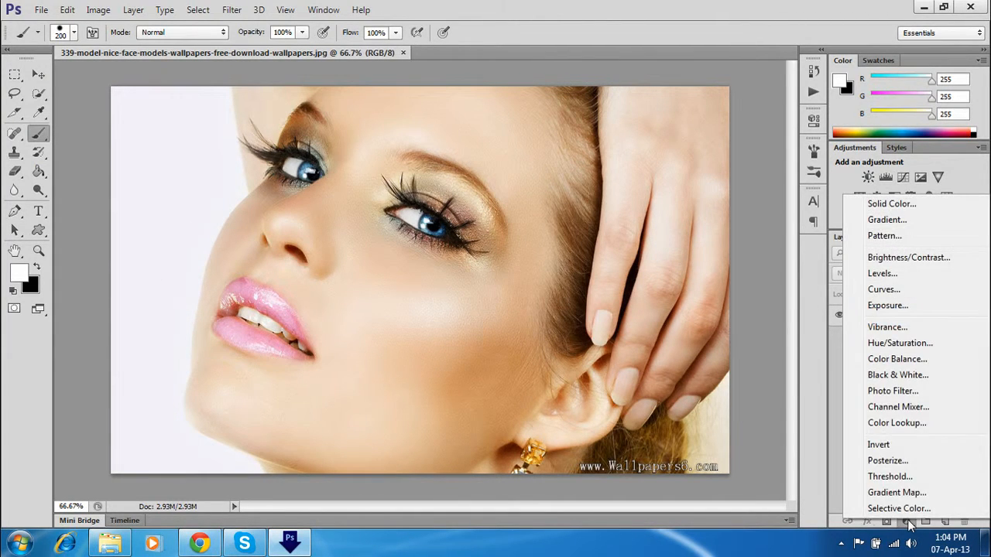
mouse_move(906, 375)
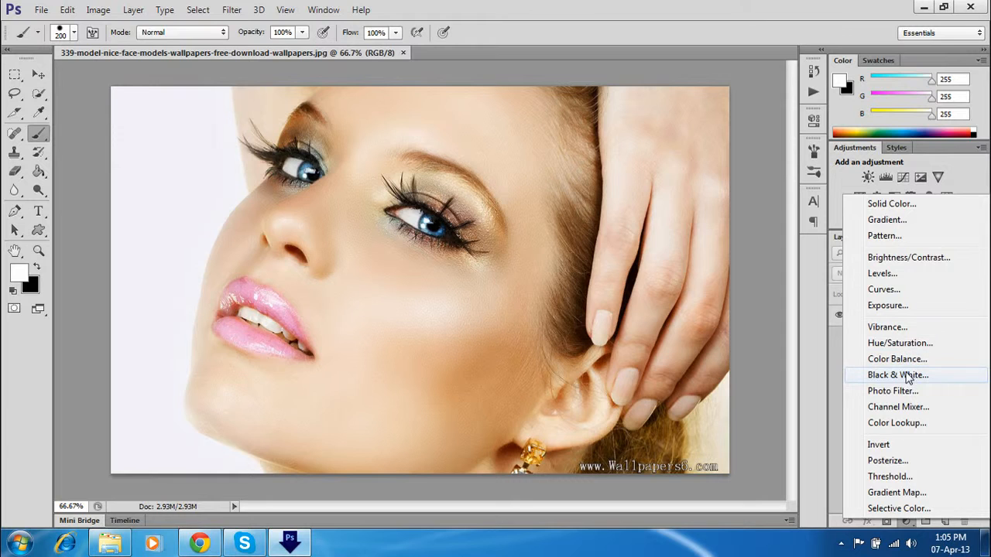
Add a Black & White adjustment layer and retune its Reds, Yellows, Cyans and Blues sliders.
click(897, 377)
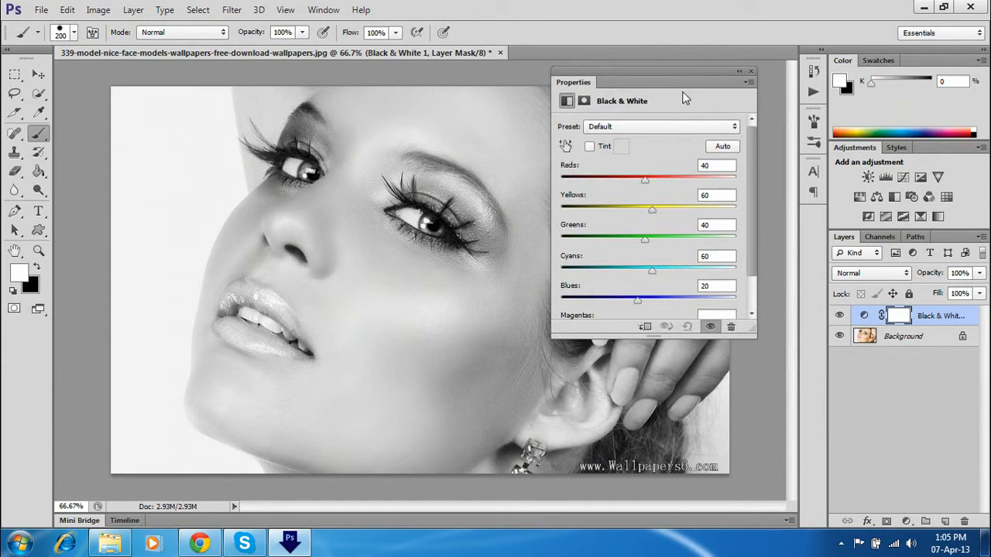
mouse_move(697, 207)
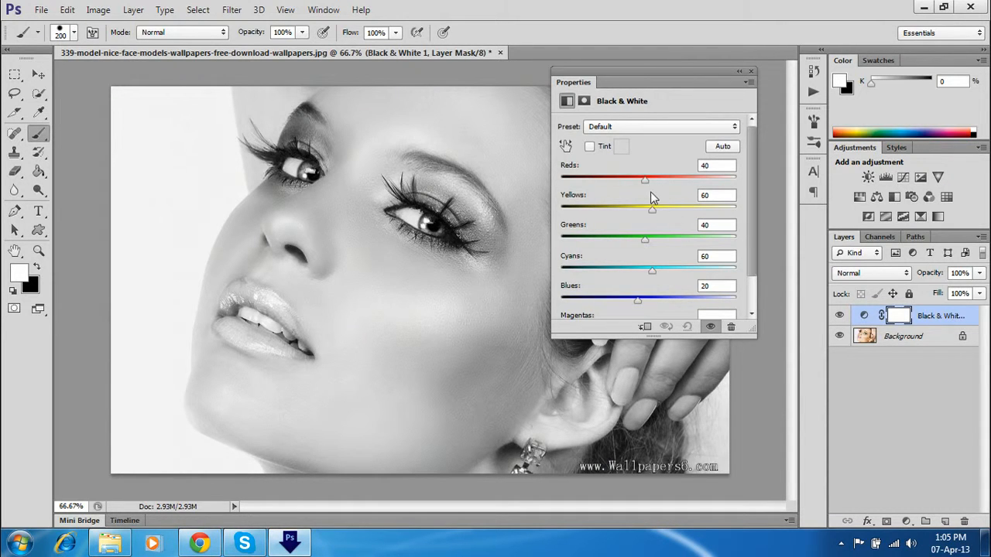
drag(646, 180, 676, 180)
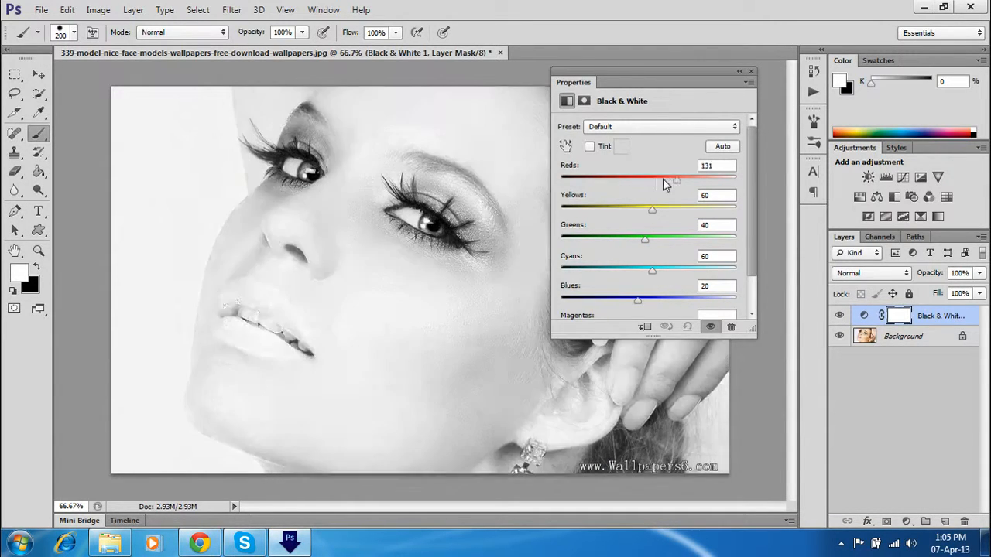
drag(675, 180, 644, 180)
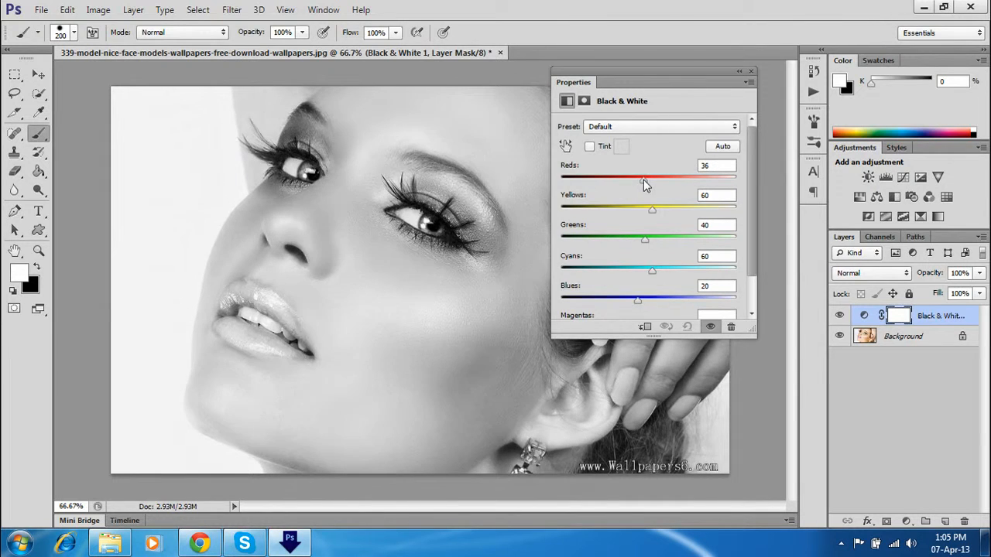
drag(652, 209, 643, 209)
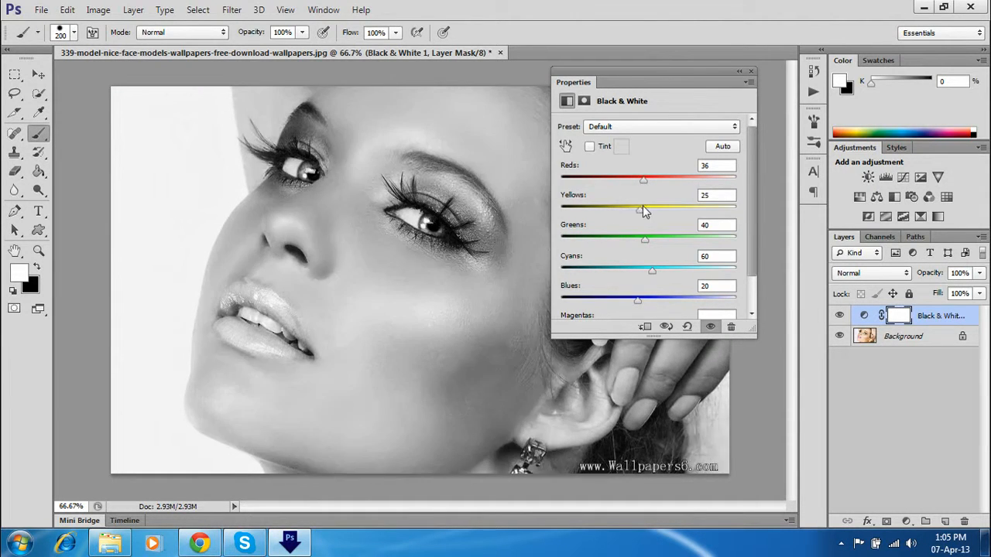
drag(644, 209, 650, 209)
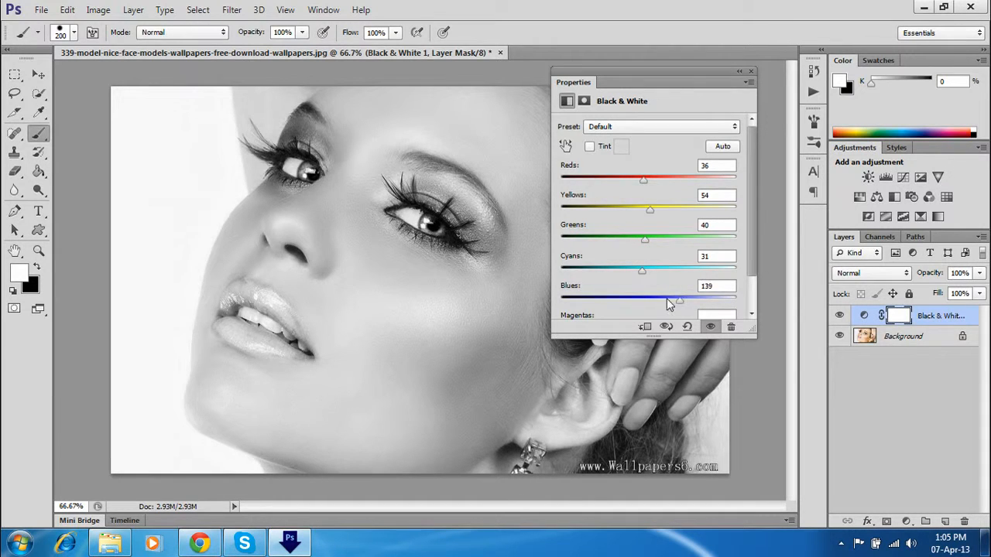
drag(678, 301, 663, 300)
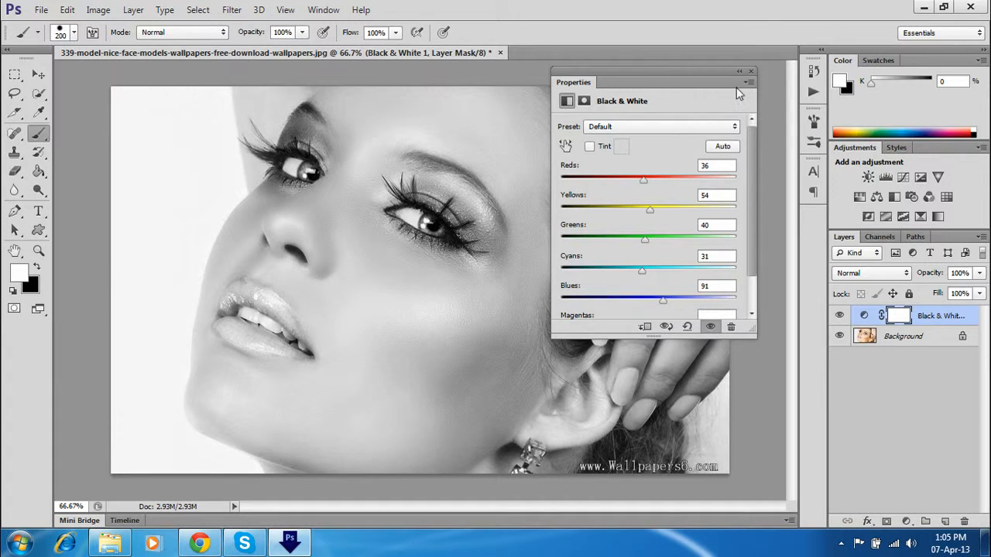
click(750, 80)
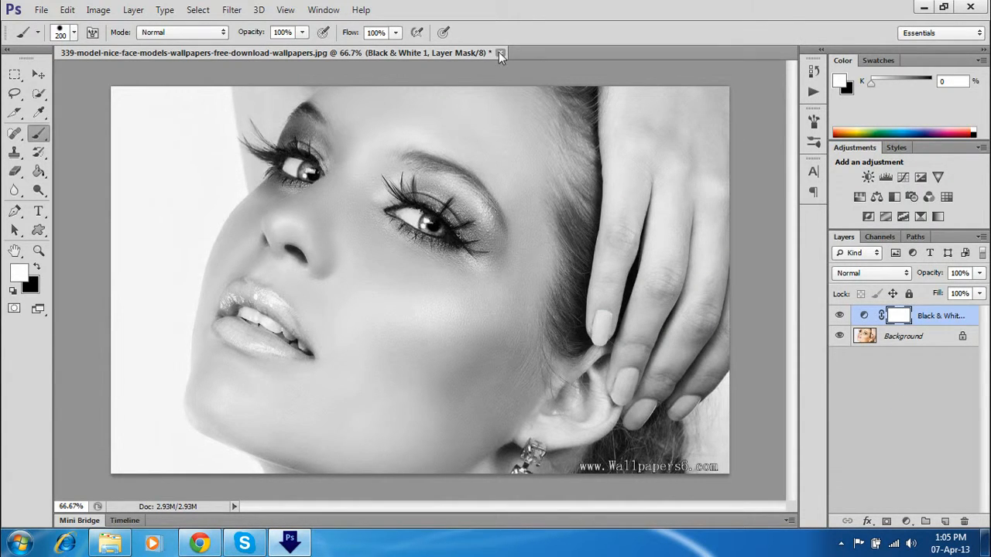
Reopen the colour portrait, unlock its background as Layer 0 and duplicate it with Ctrl+J.
click(507, 56)
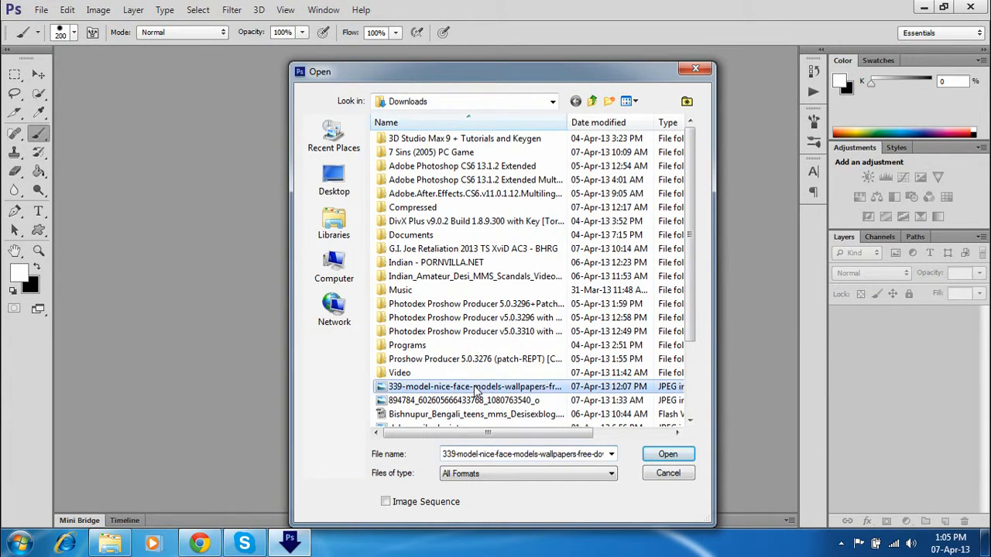
click(669, 454)
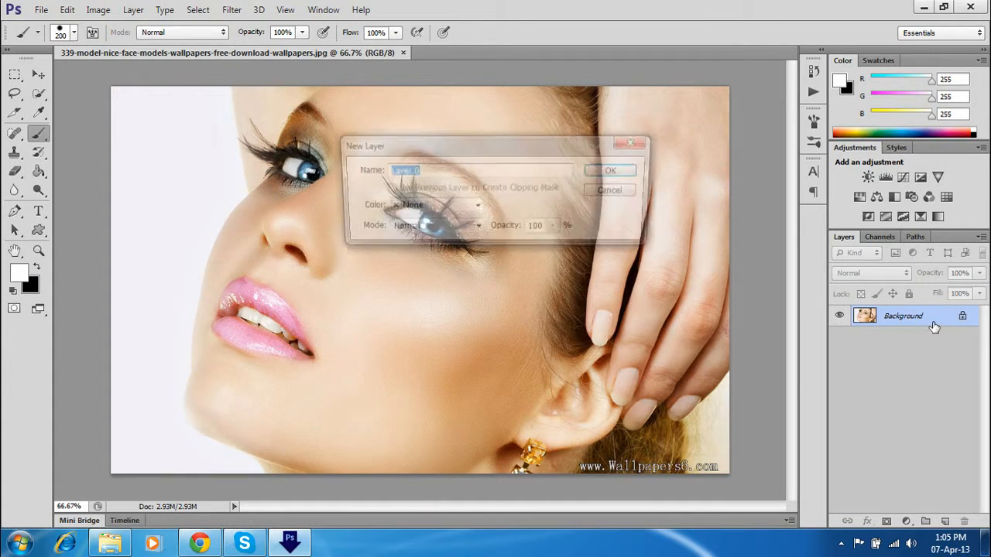
click(610, 169)
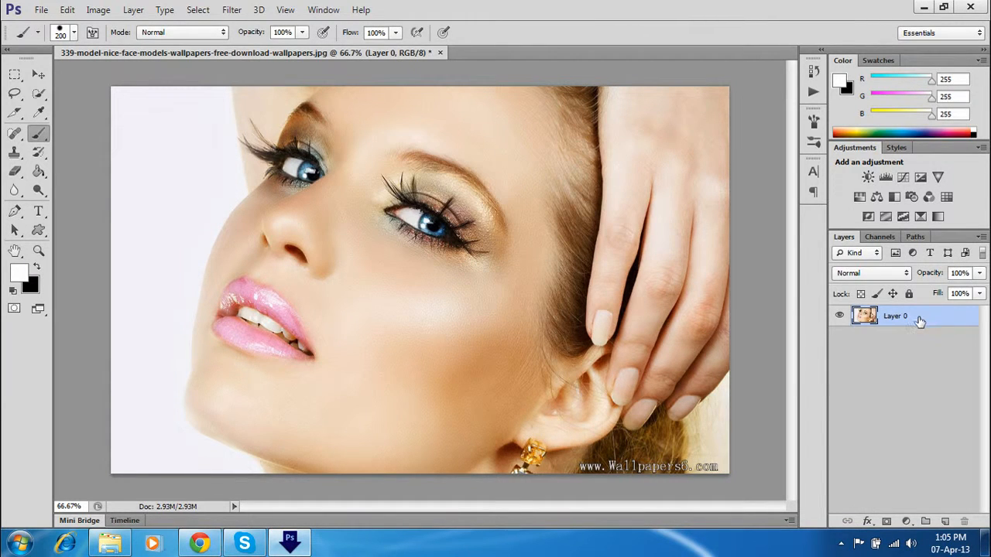
key(ctrl+j)
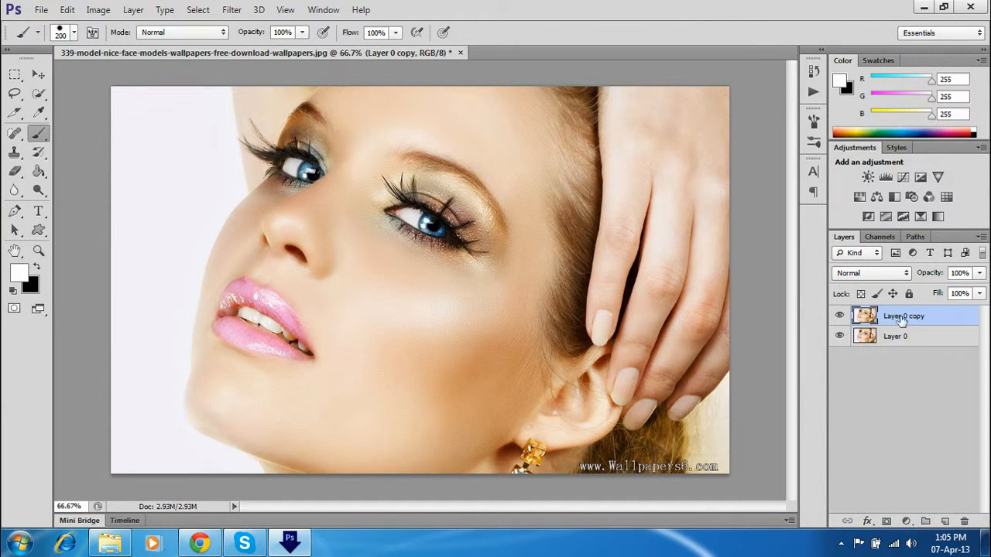
Set the copy layer to Color Dodge blending and invert its colours.
click(870, 272)
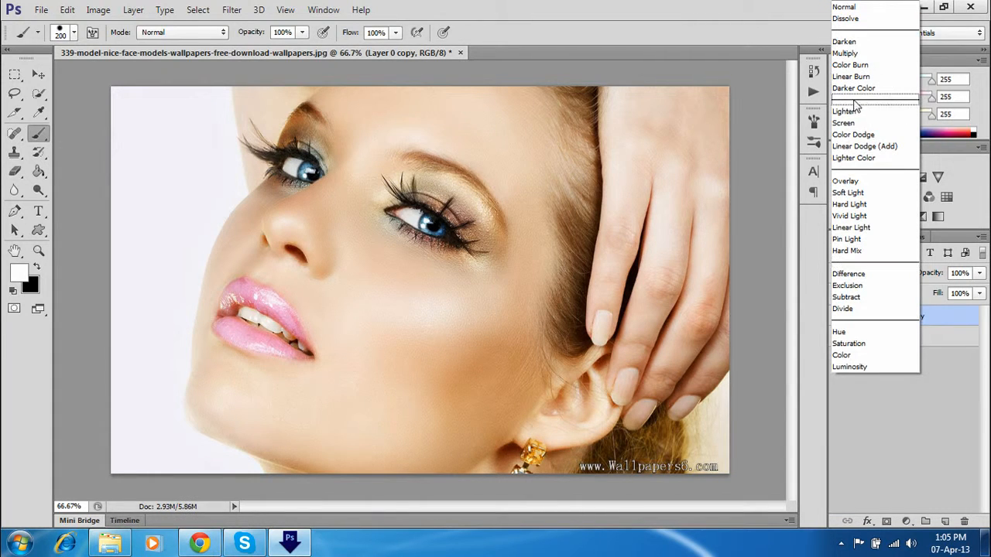
click(854, 134)
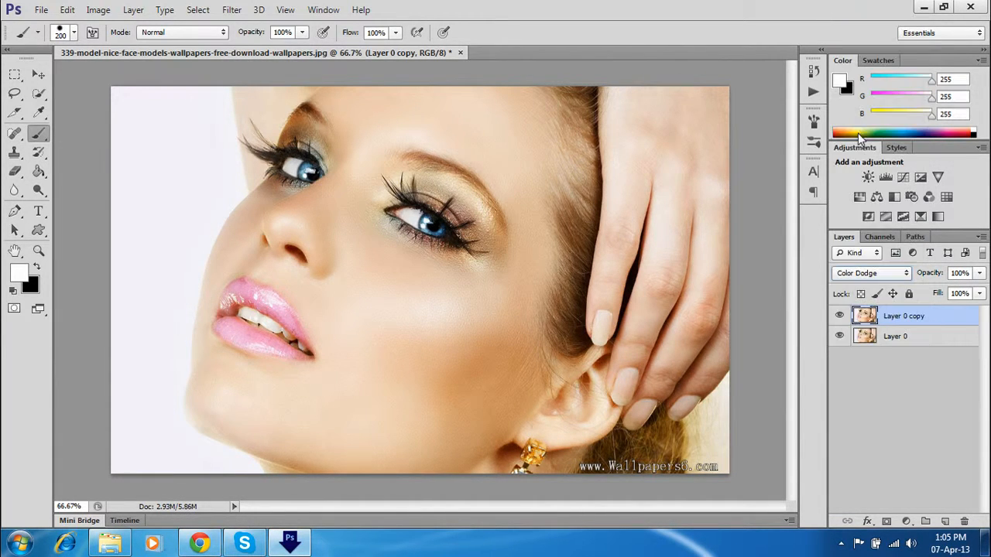
click(102, 9)
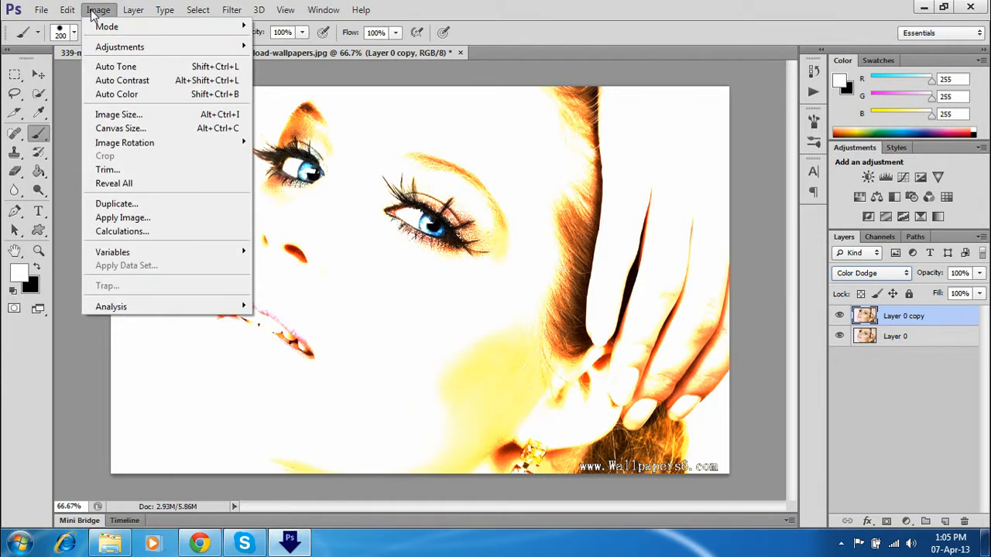
mouse_move(136, 48)
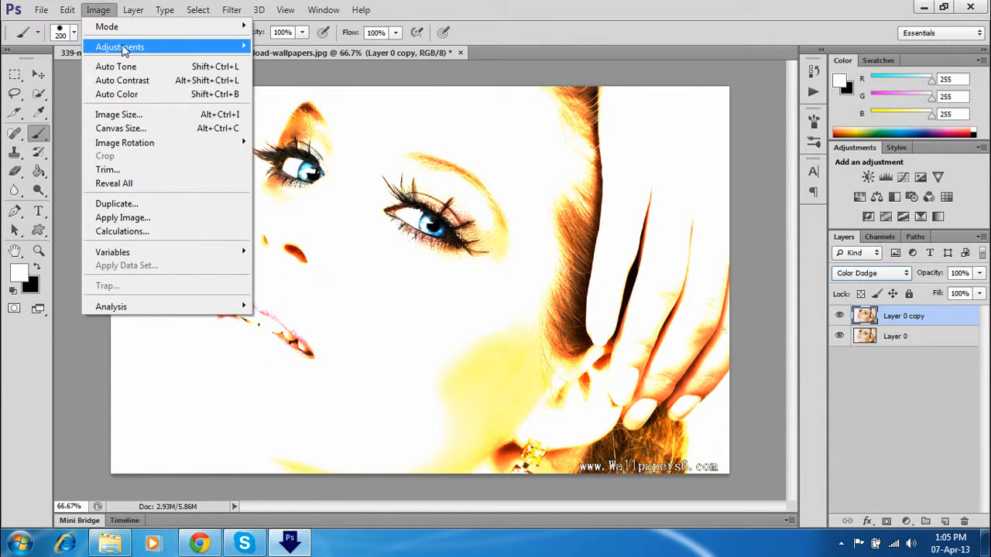
mouse_move(294, 215)
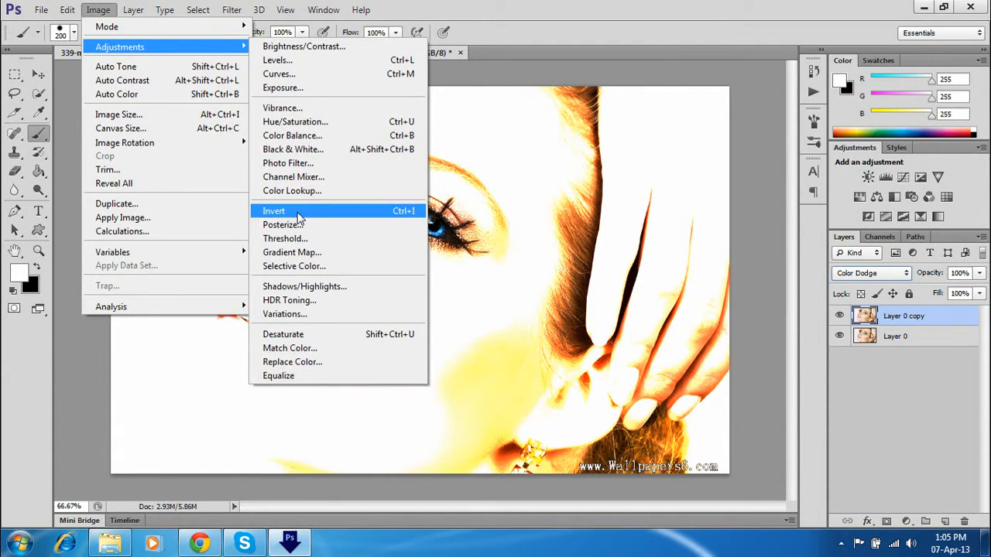
click(273, 210)
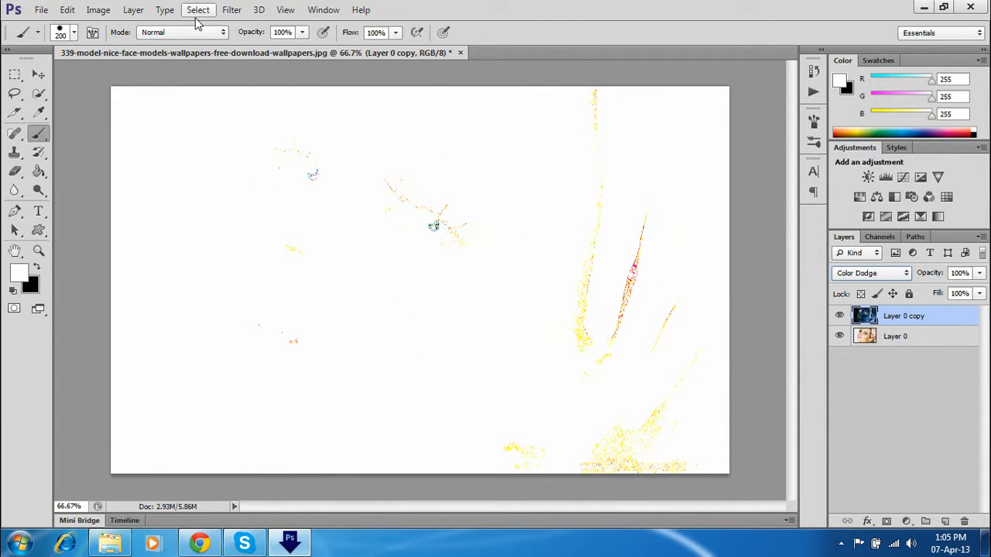
Apply a Gaussian Blur to the inverted copy, raising the radius until sketch outlines appear.
click(232, 10)
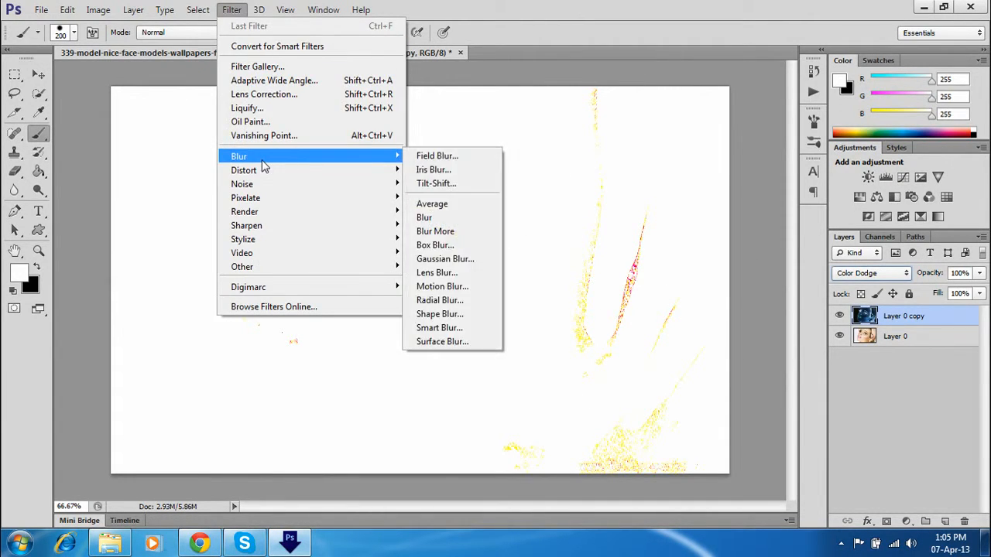
click(444, 258)
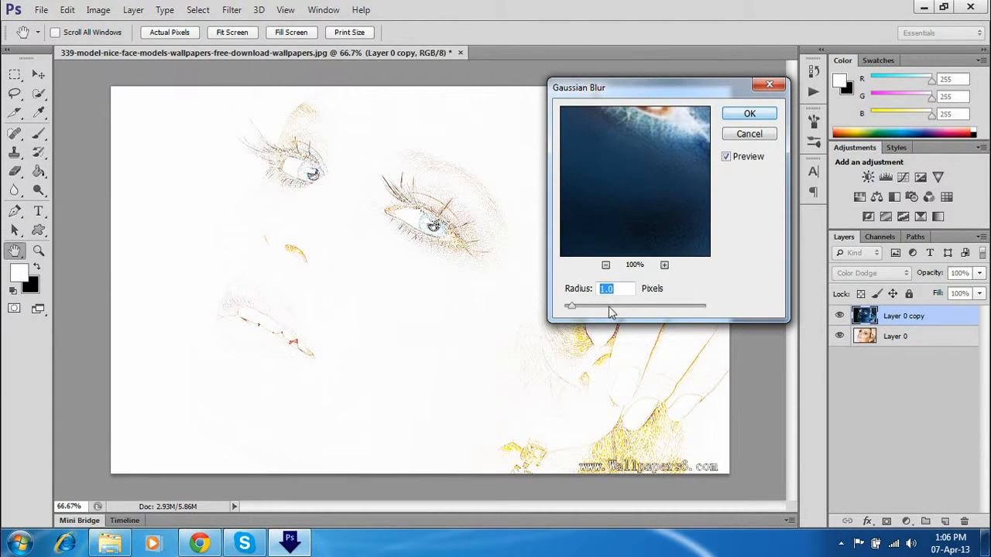
drag(572, 306, 587, 307)
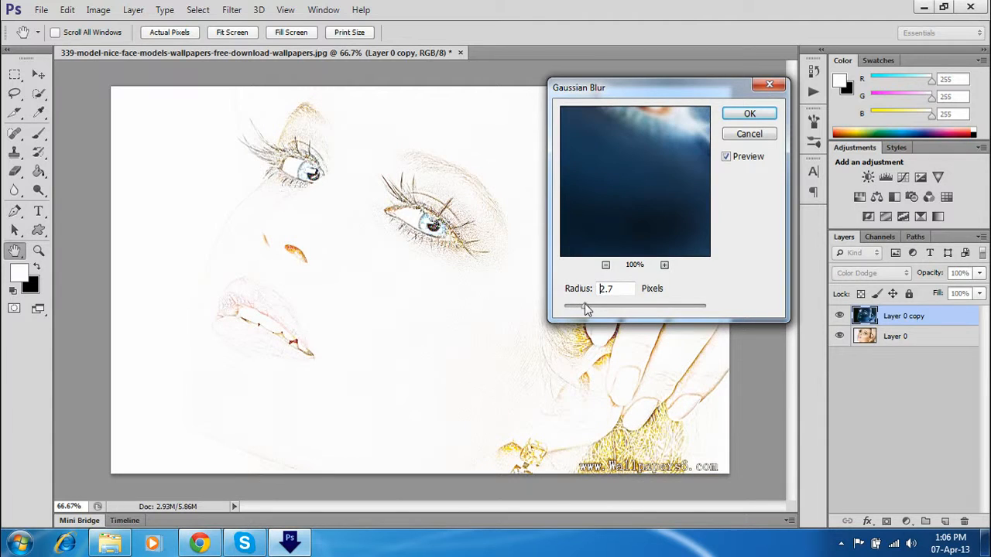
drag(585, 307, 619, 306)
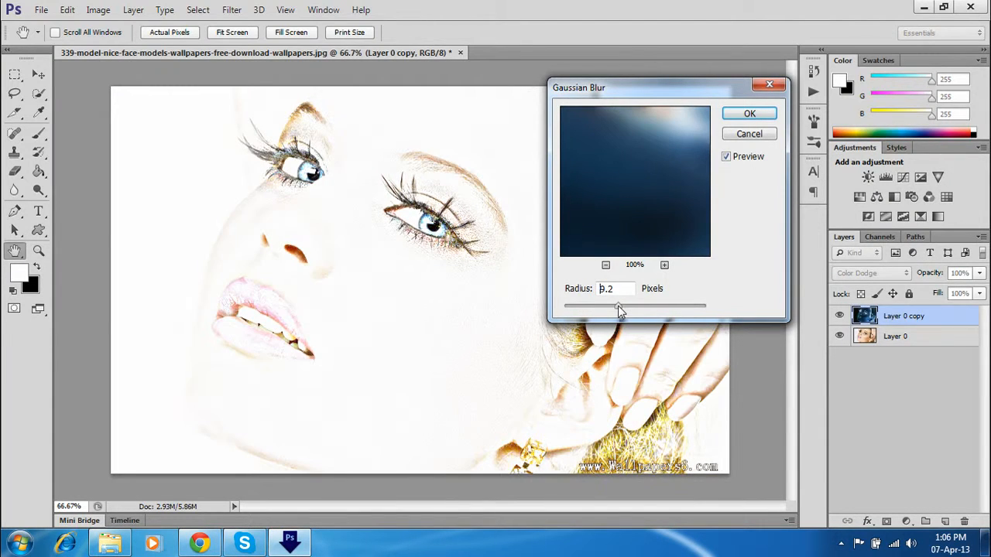
drag(620, 306, 638, 307)
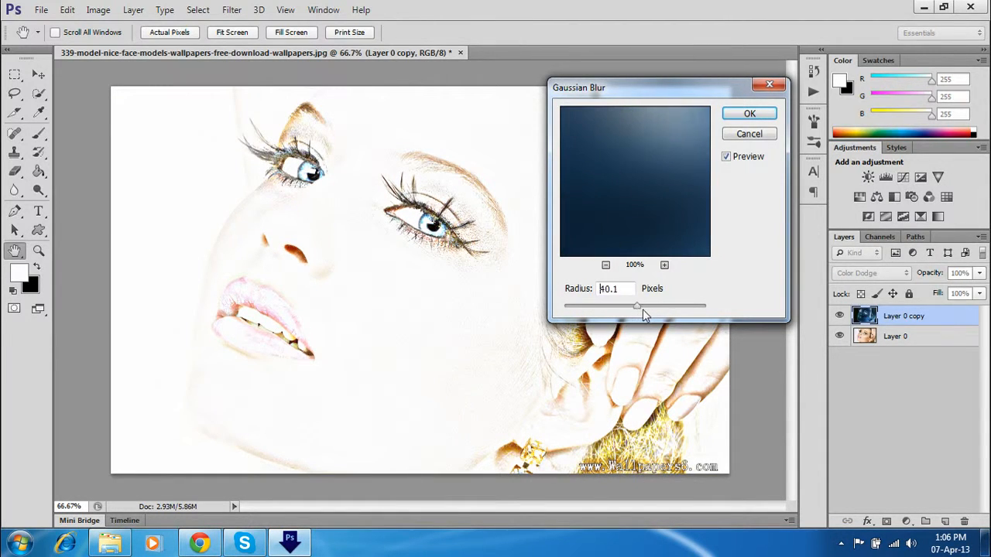
drag(638, 307, 657, 307)
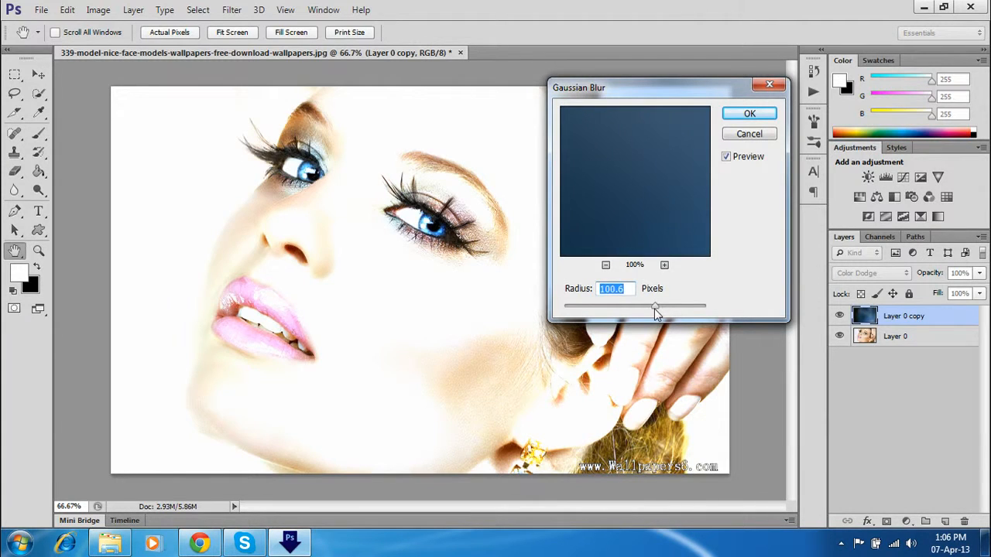
drag(657, 305, 616, 305)
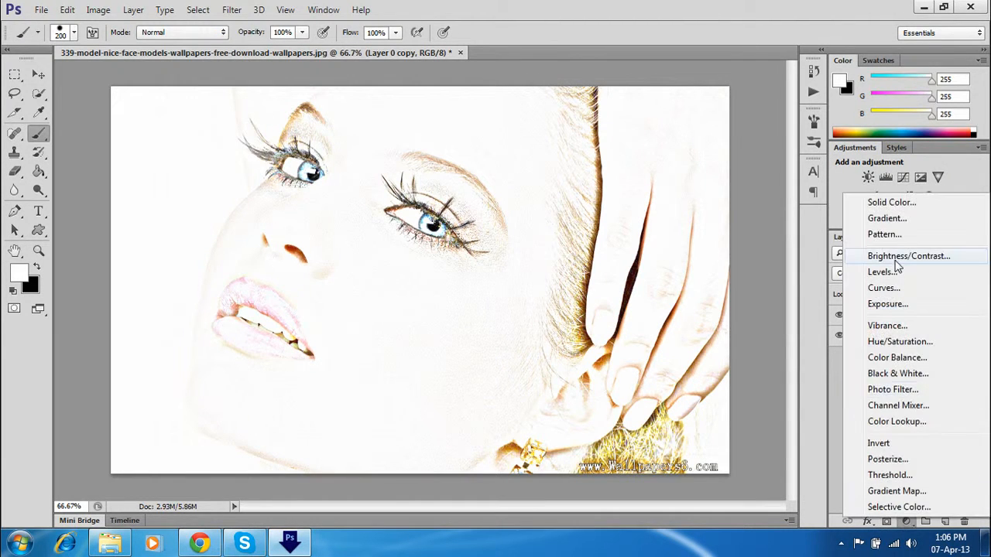
Add a Hue/Saturation adjustment layer with Saturation dragged fully left to grey the sketch.
click(902, 343)
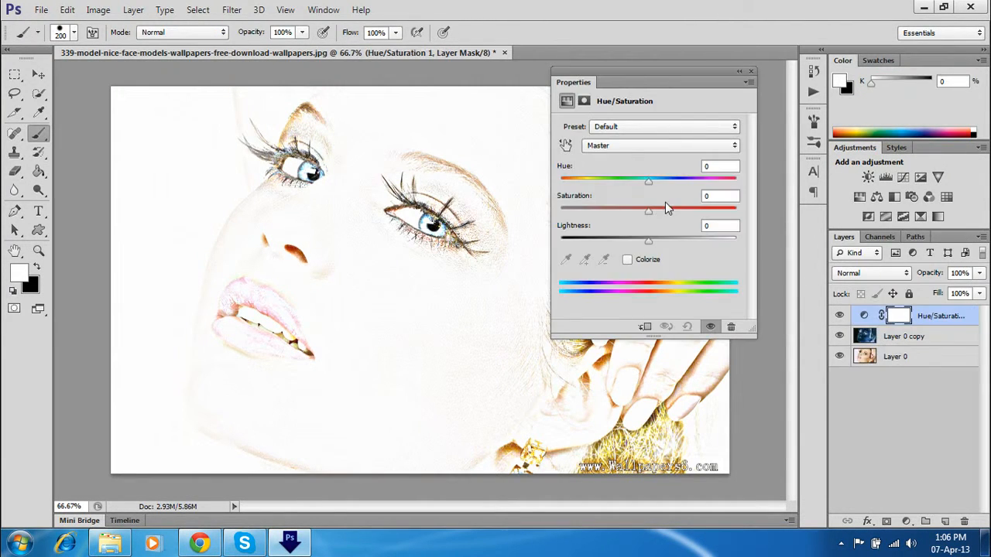
drag(649, 211, 560, 211)
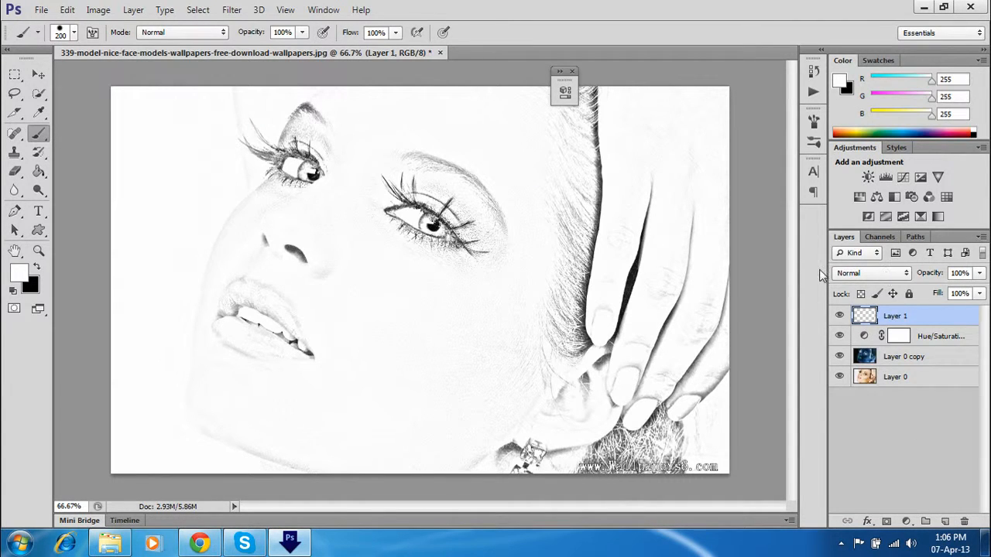
Set the Brush tool's blending mode to Overlay in the options bar.
click(173, 35)
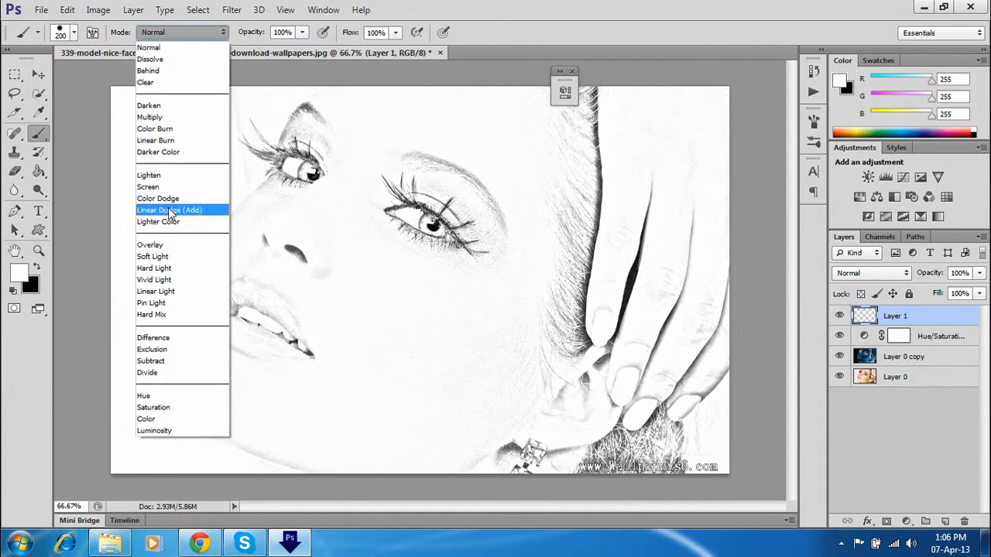
mouse_move(149, 118)
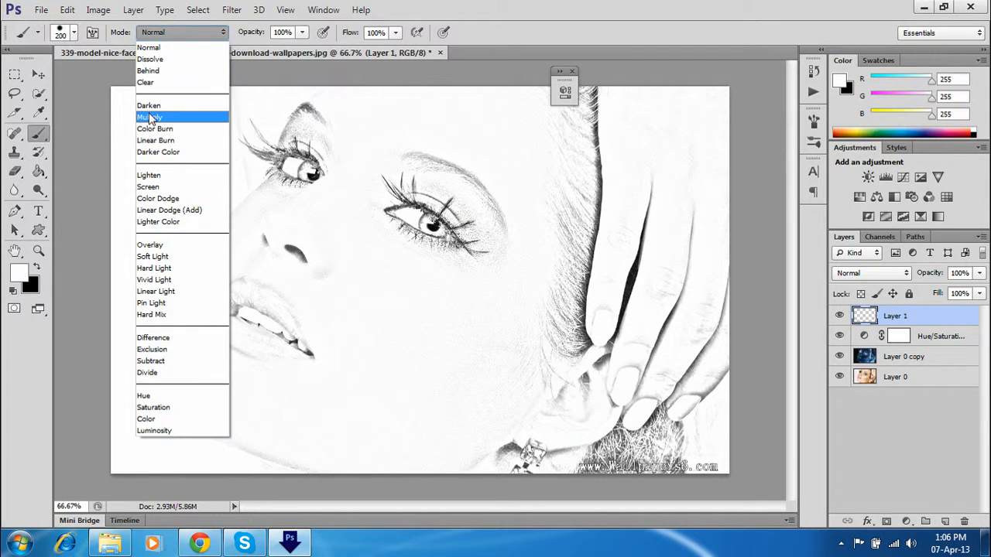
mouse_move(158, 175)
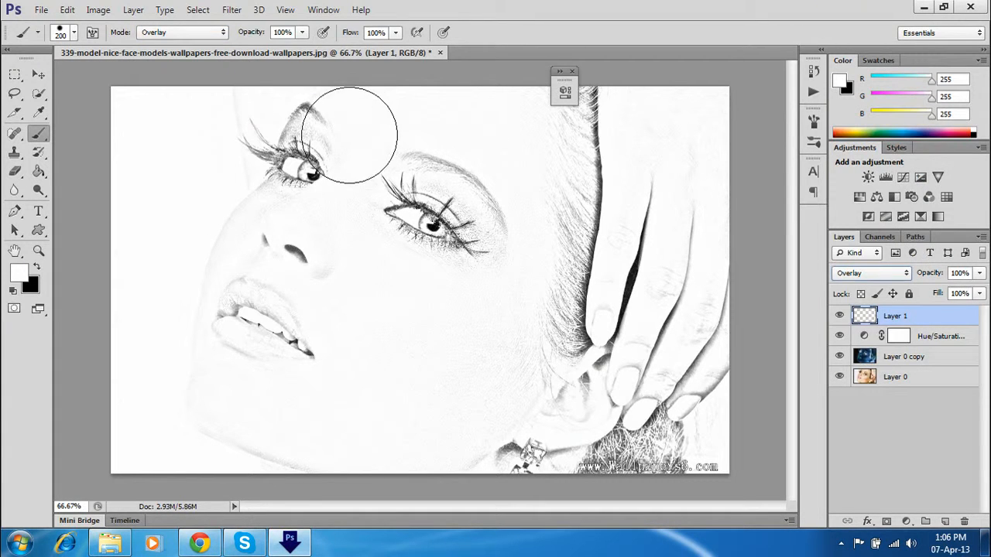
click(54, 9)
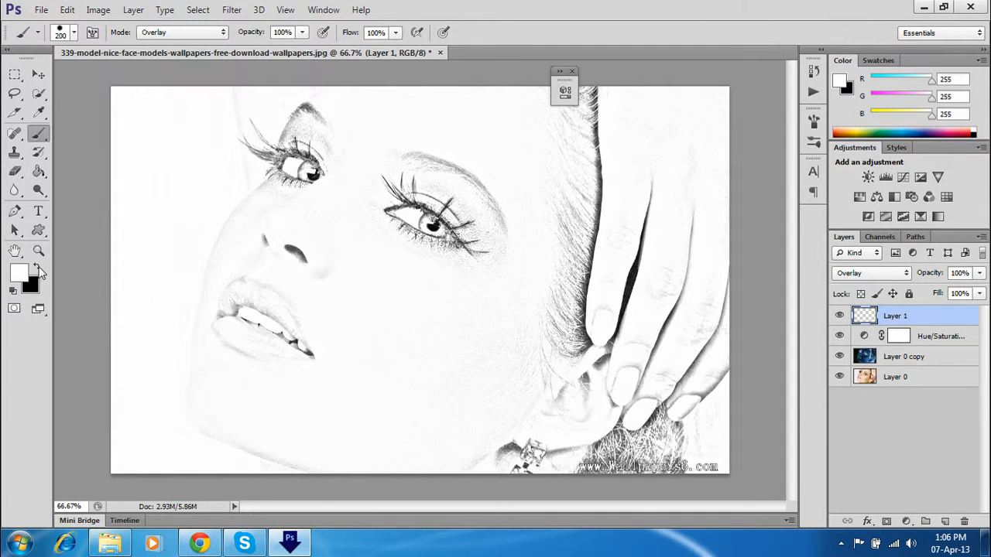
Paint black over the eyes, lashes, right hair strands and hair beside the hand to darken them.
click(40, 263)
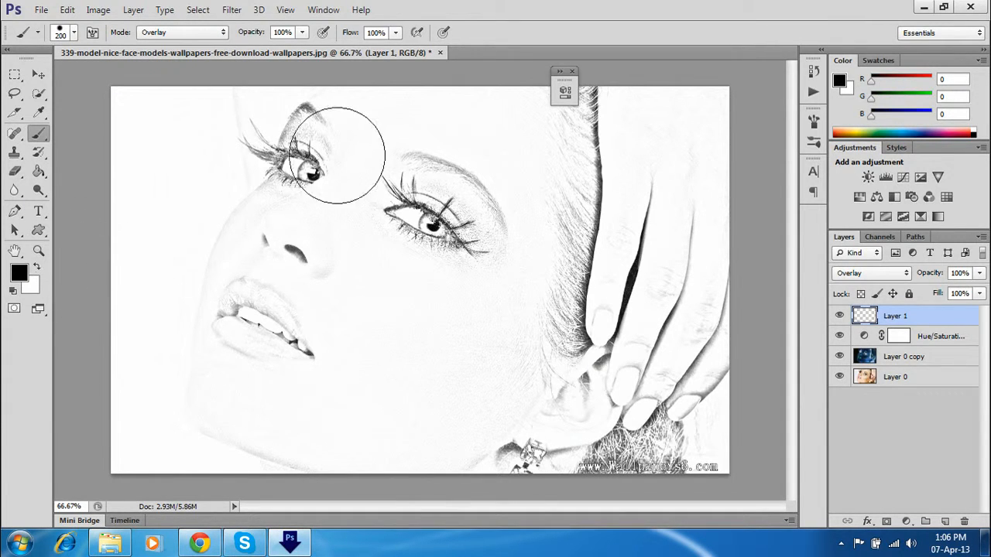
drag(333, 155, 554, 202)
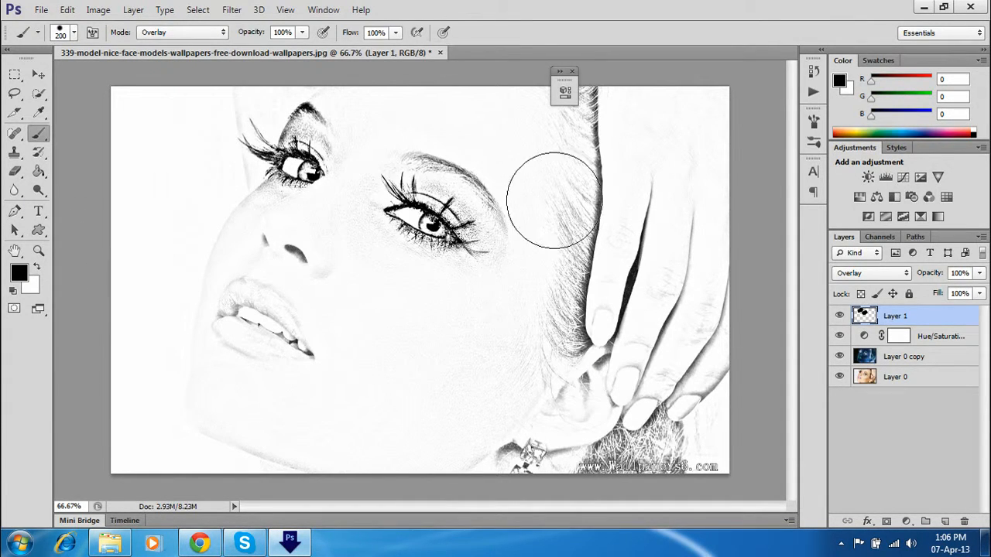
drag(555, 201, 511, 298)
text(33)
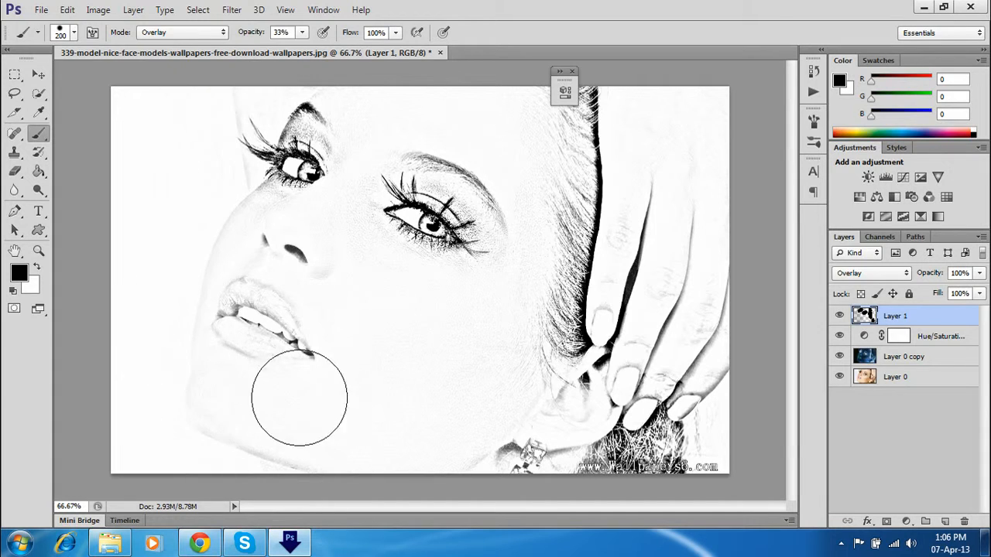
drag(302, 400, 635, 309)
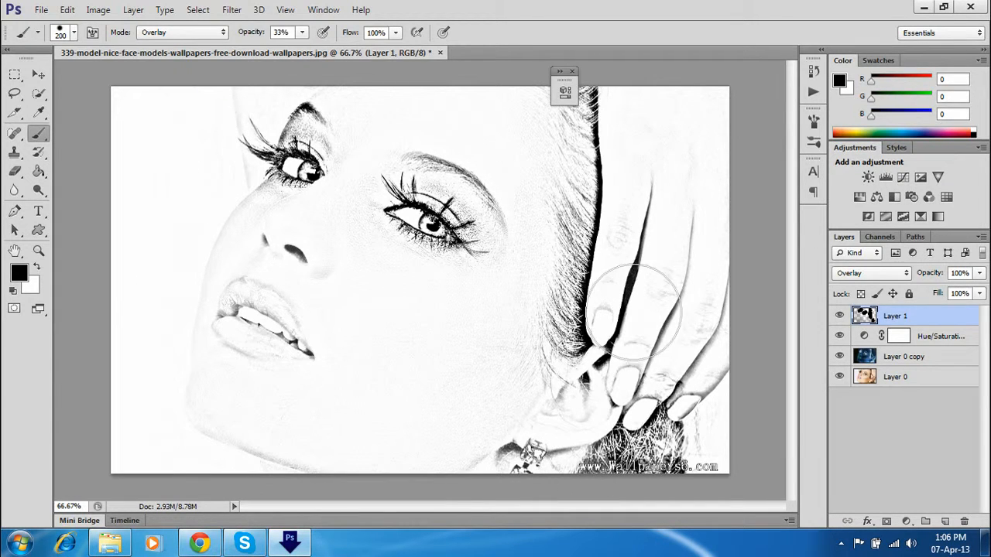